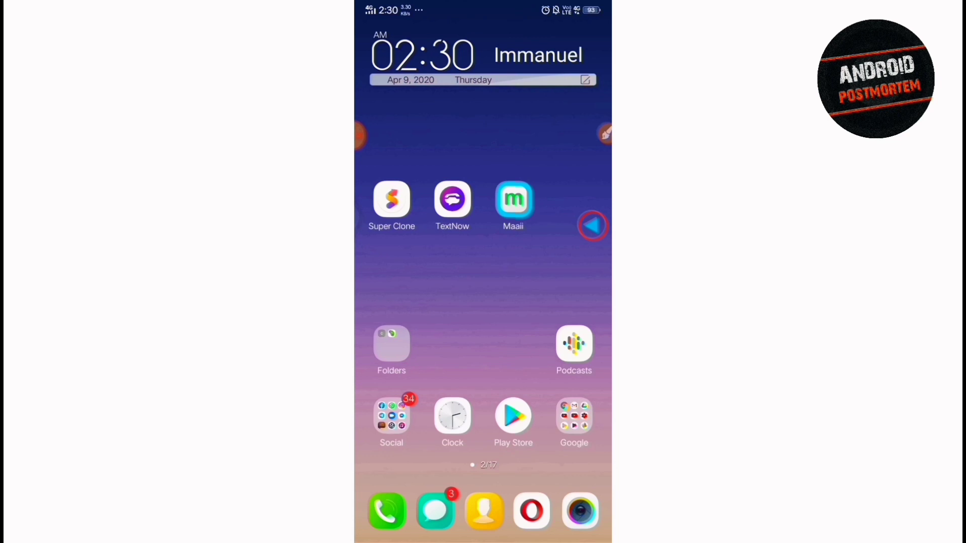
Launch TextNow, begin sign-up with Get Started, and submit the email 'gsjshsv'
left_click(452, 200)
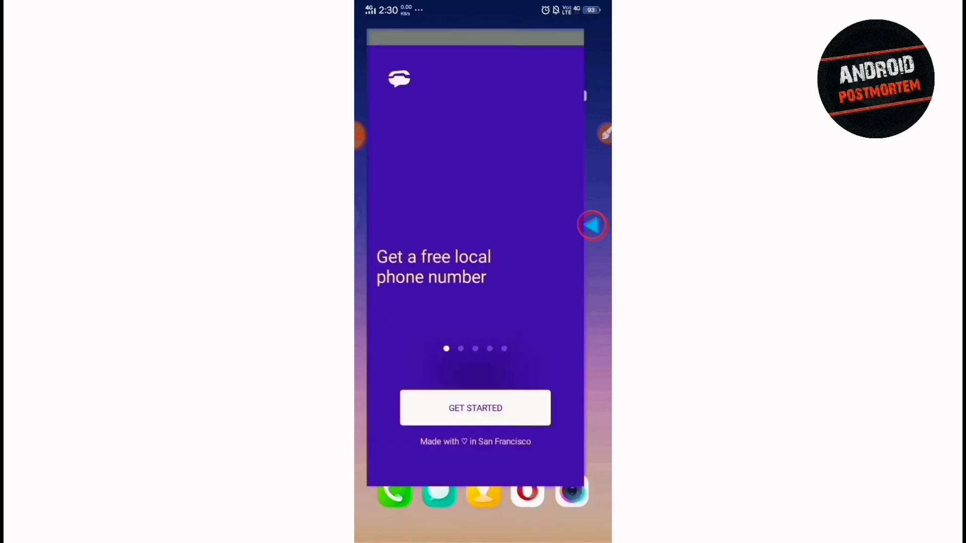
left_click(475, 408)
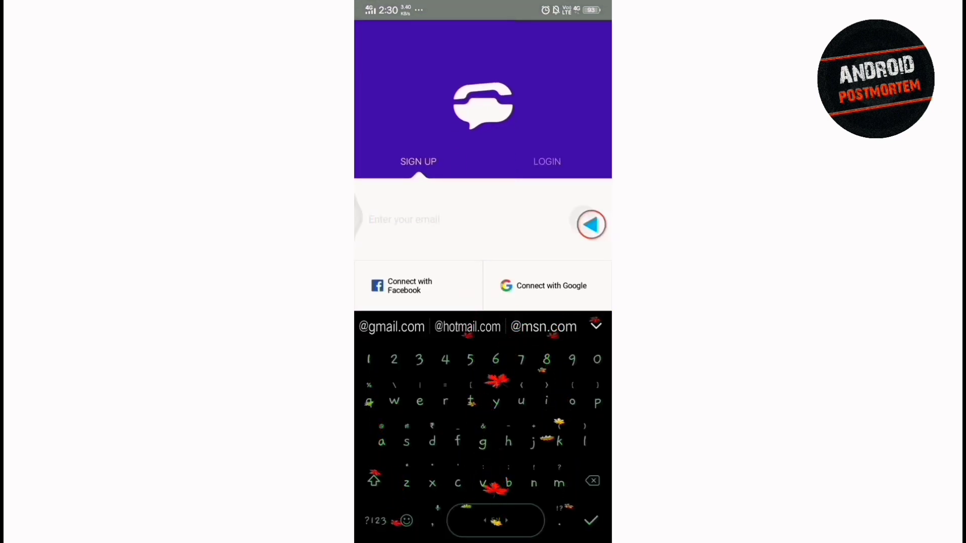
type("gsjshsvvs")
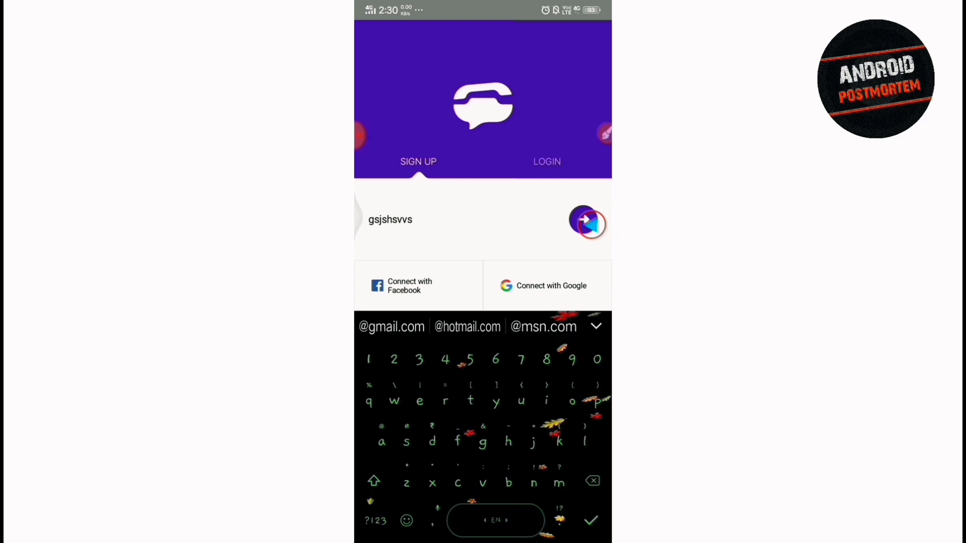
left_click(390, 327)
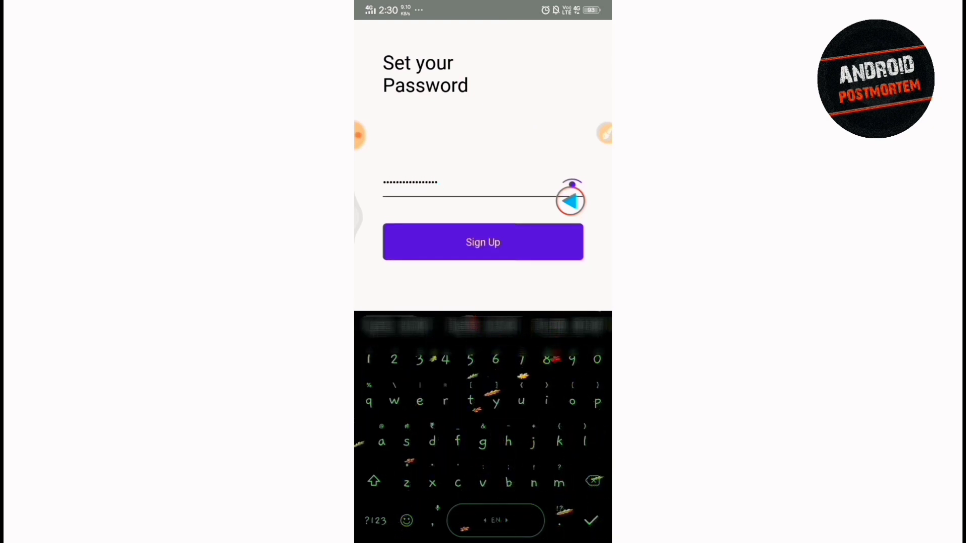
Create the account, pass the Verify Your Account captcha, and resubmit the sign-up
left_click(482, 241)
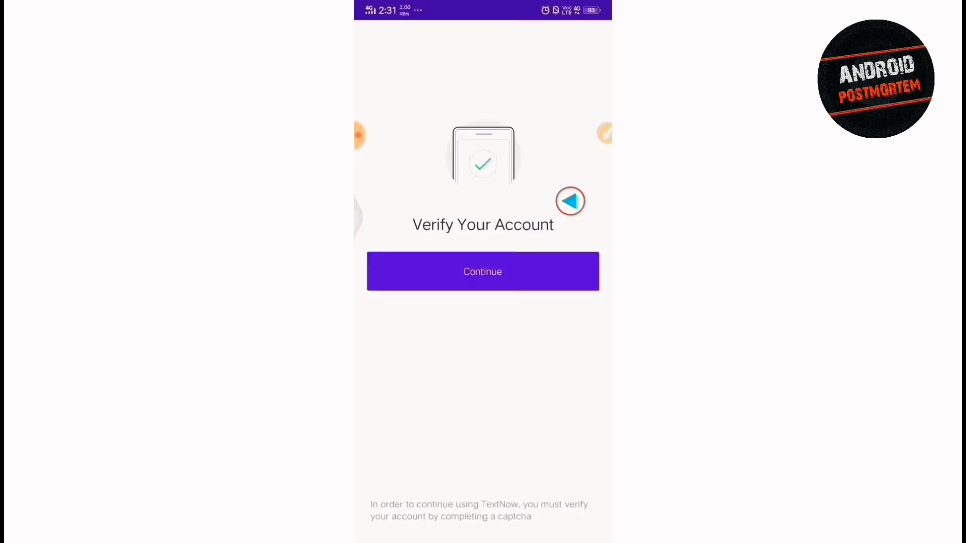
left_click(483, 271)
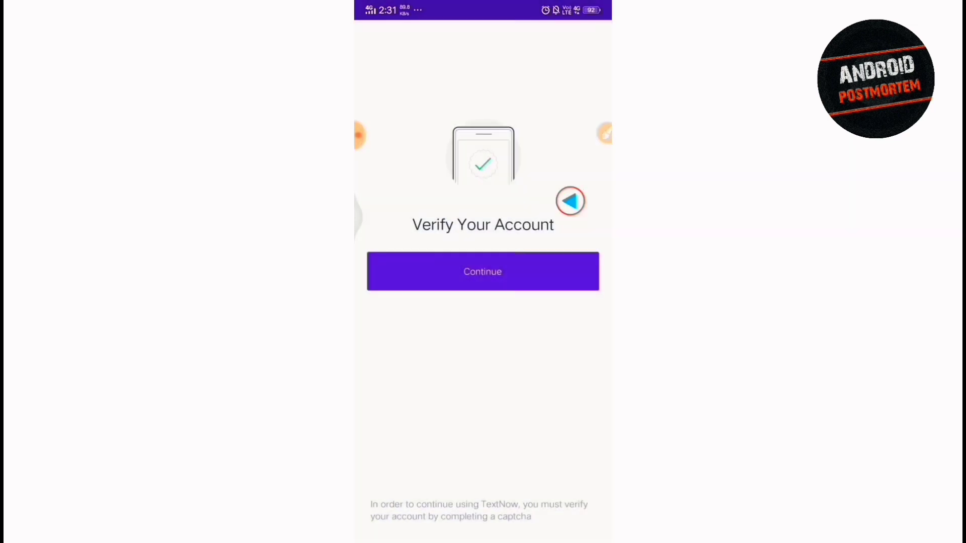
left_click(482, 271)
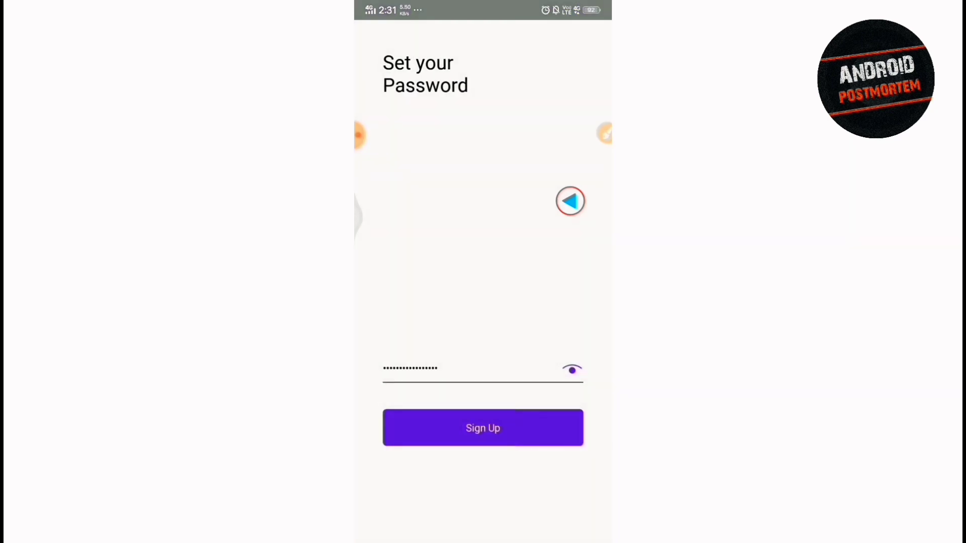
left_click(483, 428)
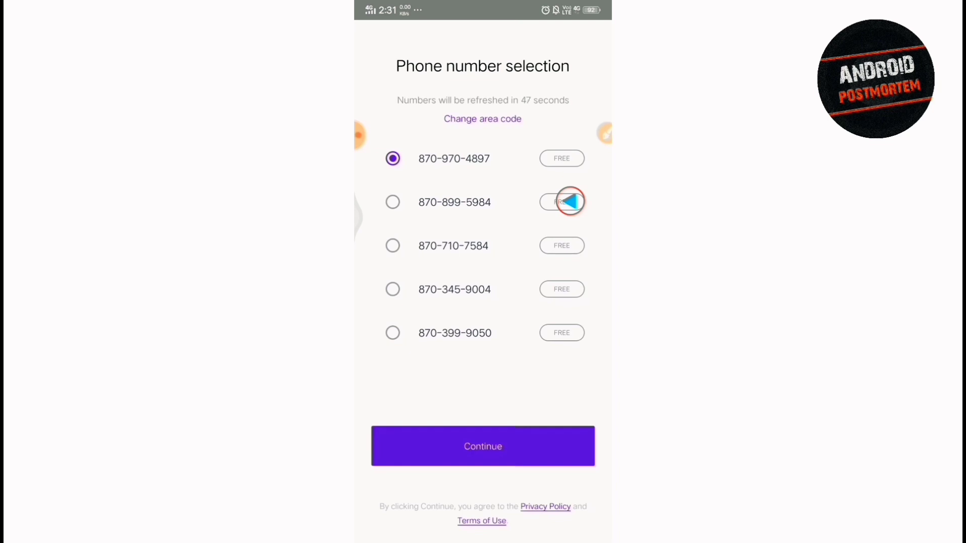
left_click(482, 446)
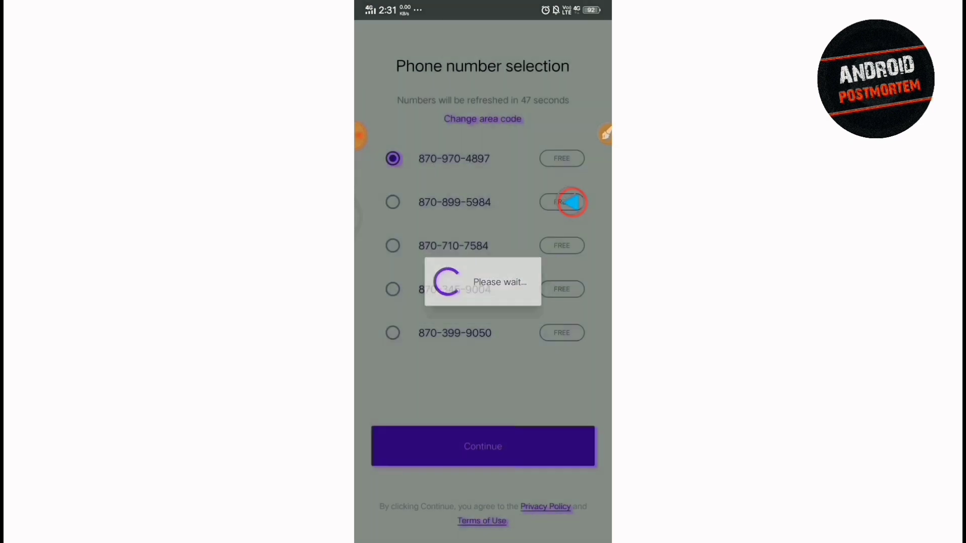
left_click(483, 446)
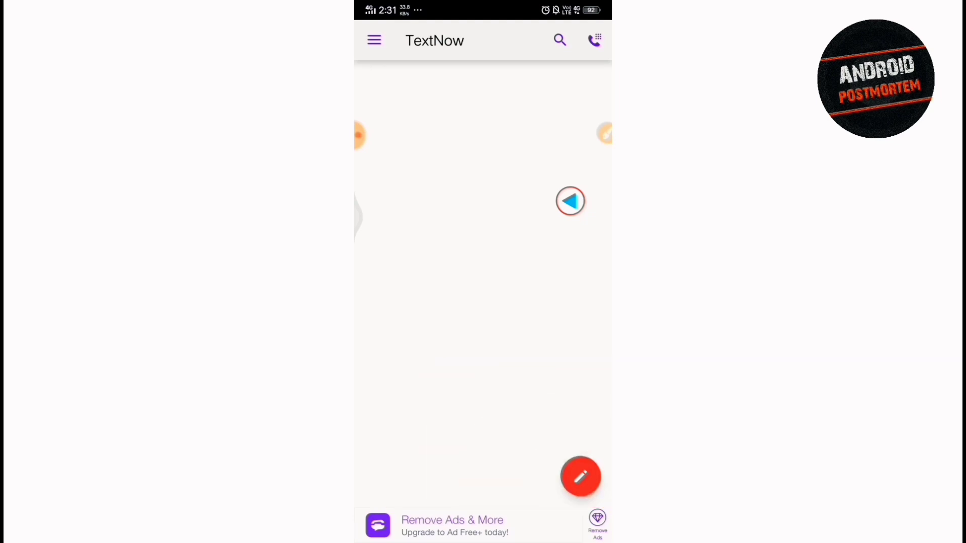
Browse Earn Credits from the menu, then return to International Calls showing $0.10
left_click(374, 40)
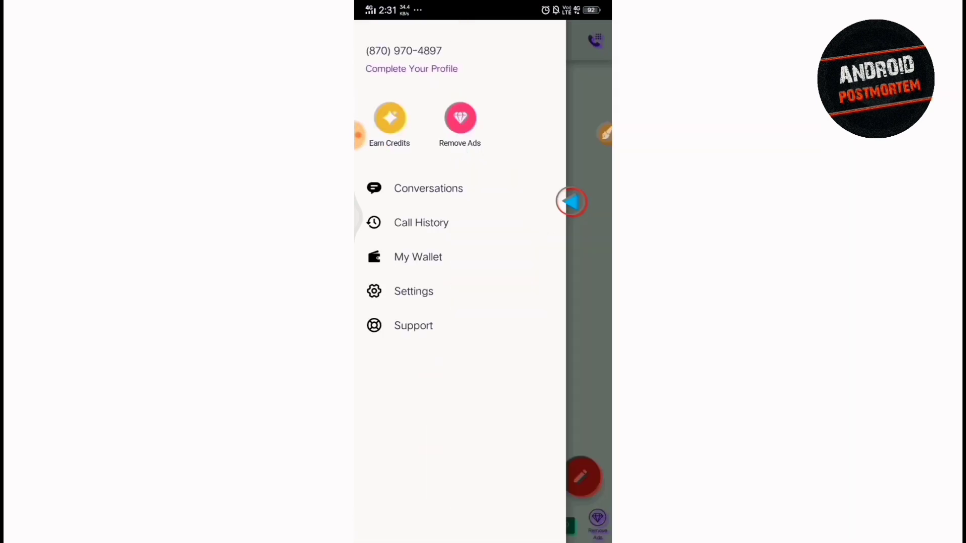
left_click(389, 117)
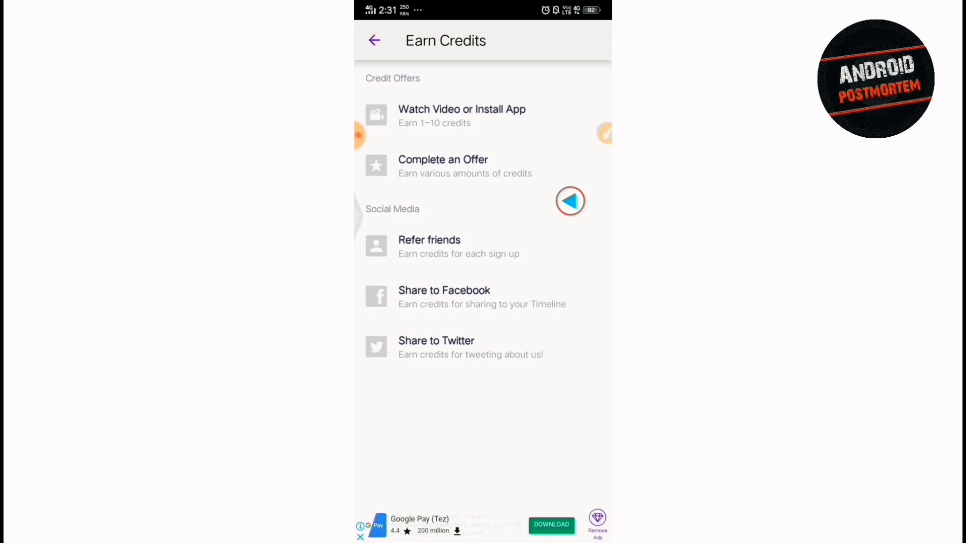
left_click(374, 40)
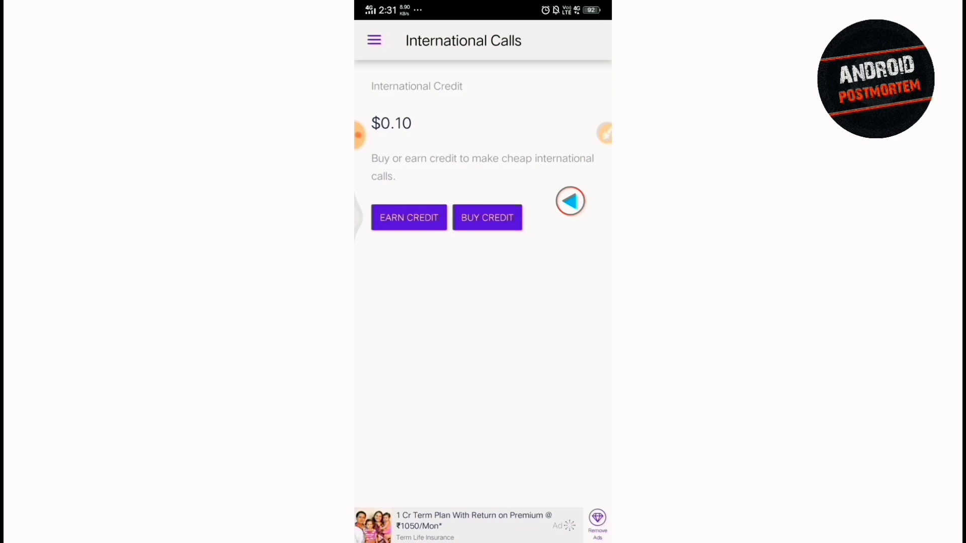
left_click(374, 40)
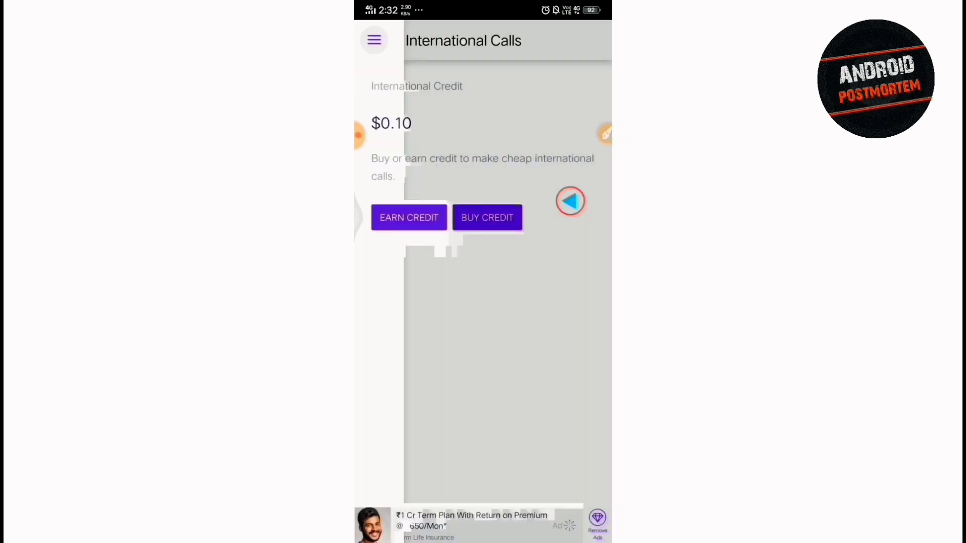
Open the Watch Video or Install App offer in Chrome and confirm $0.05 awarded
left_click(374, 40)
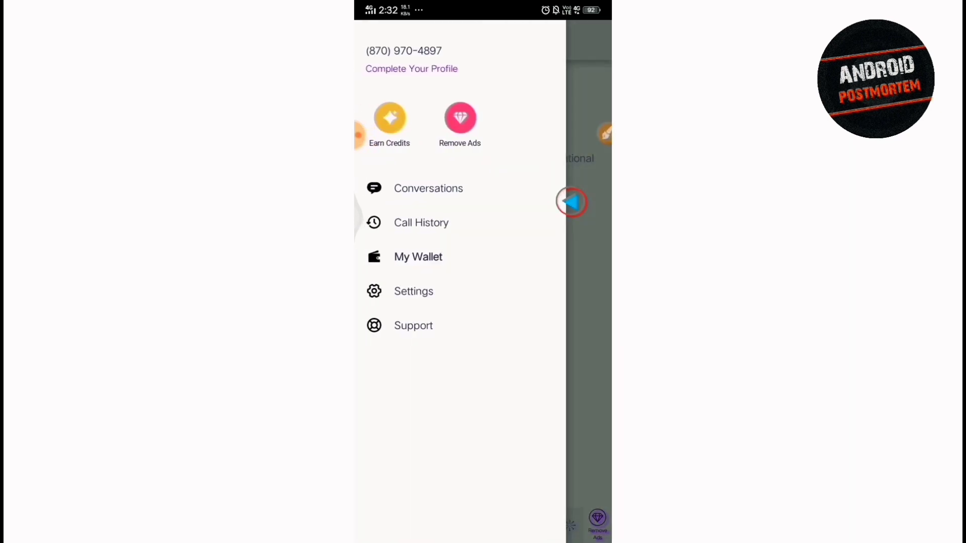
left_click(389, 117)
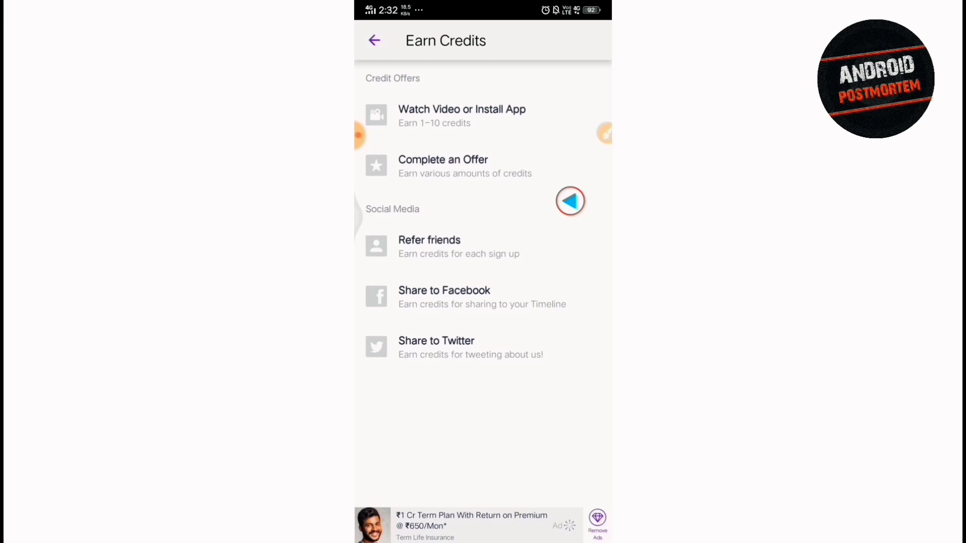
left_click(436, 348)
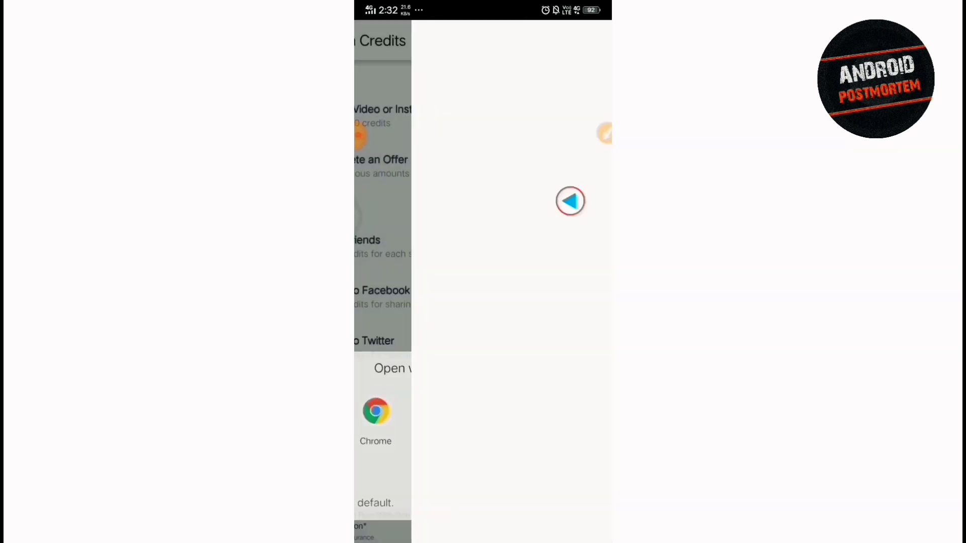
left_click(375, 411)
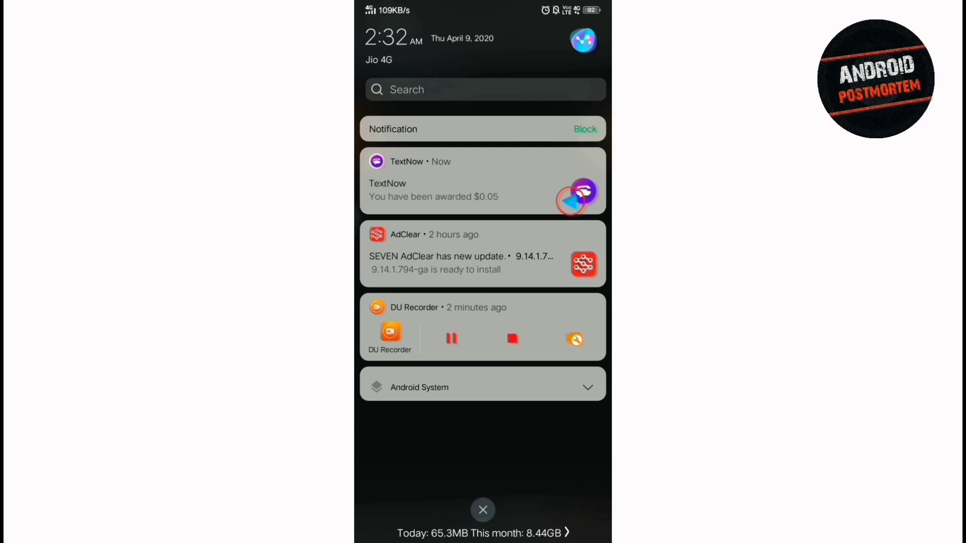
left_click(483, 510)
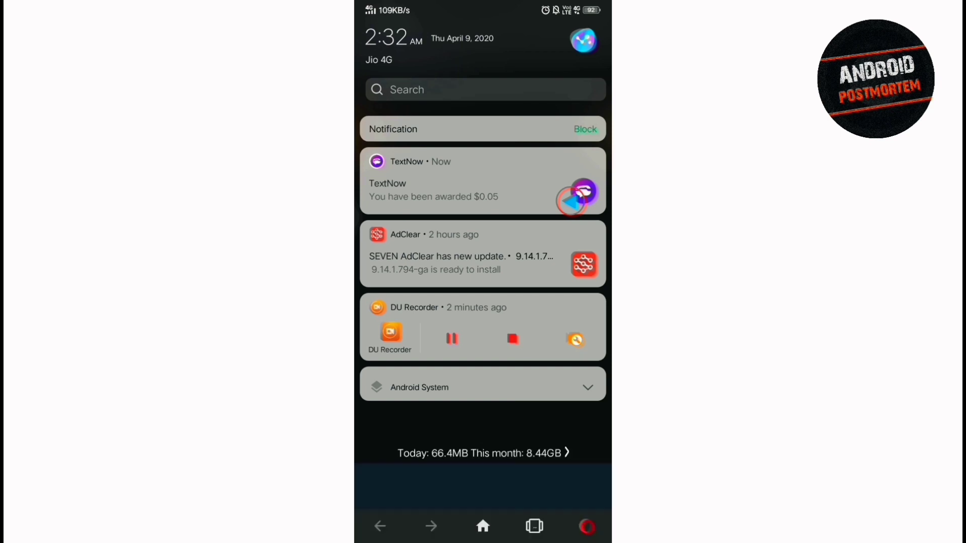
left_click(482, 181)
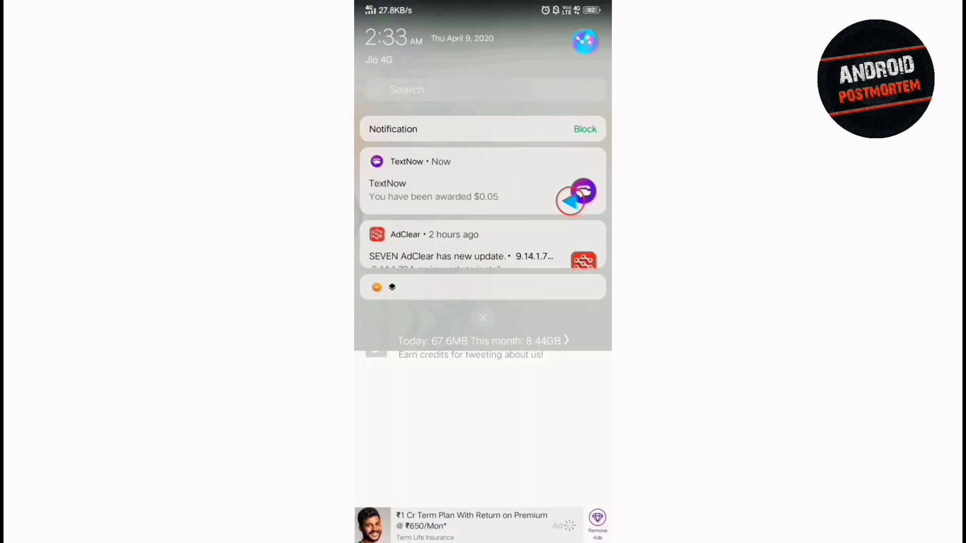
Verify the international credit now reads $0.20, then return to Conversations
left_click(470, 354)
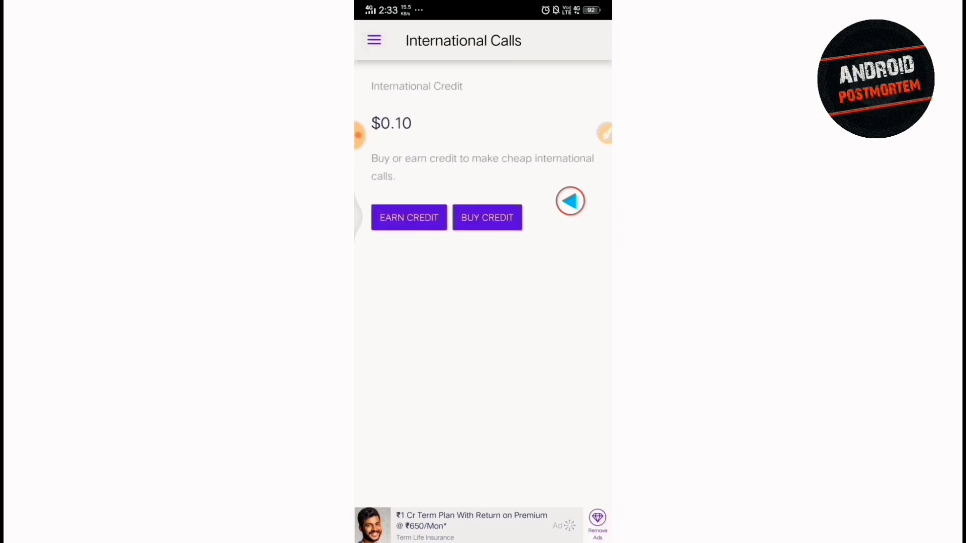
left_click(374, 40)
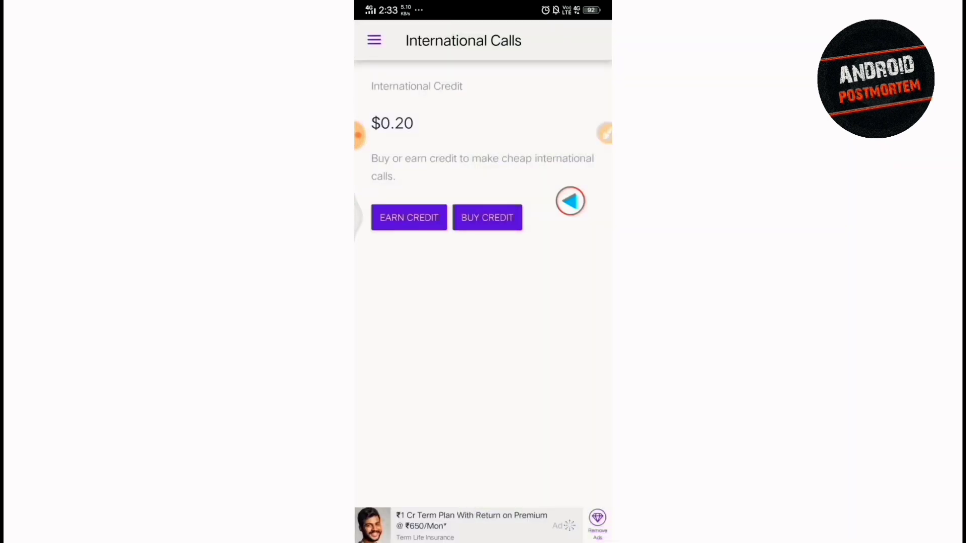
left_click(374, 41)
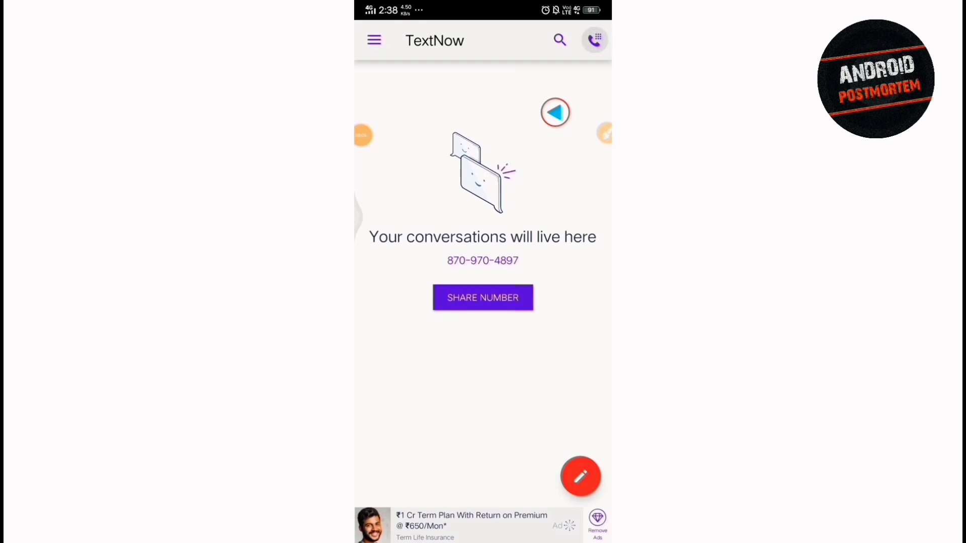
Open the dialer, select India as the calling country, and call the Indian number
left_click(593, 39)
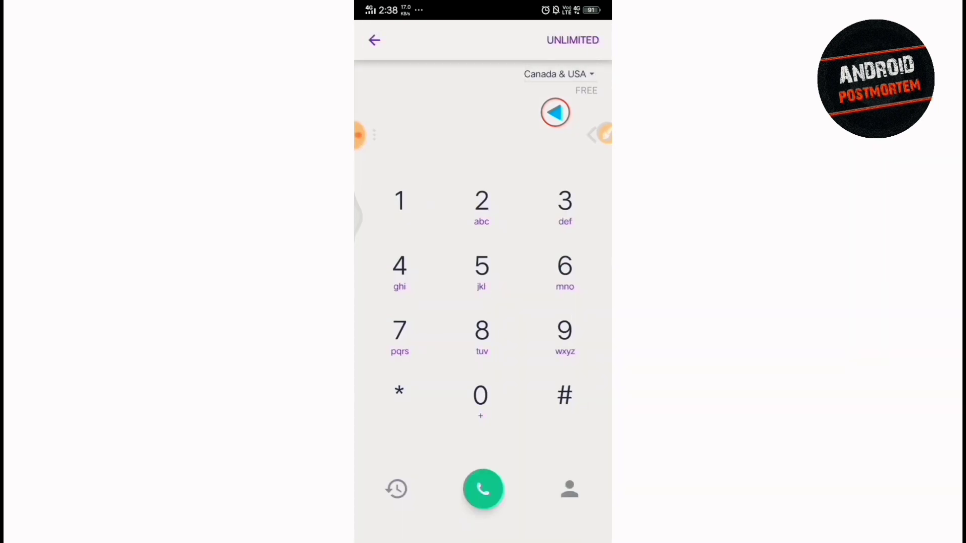
left_click(557, 74)
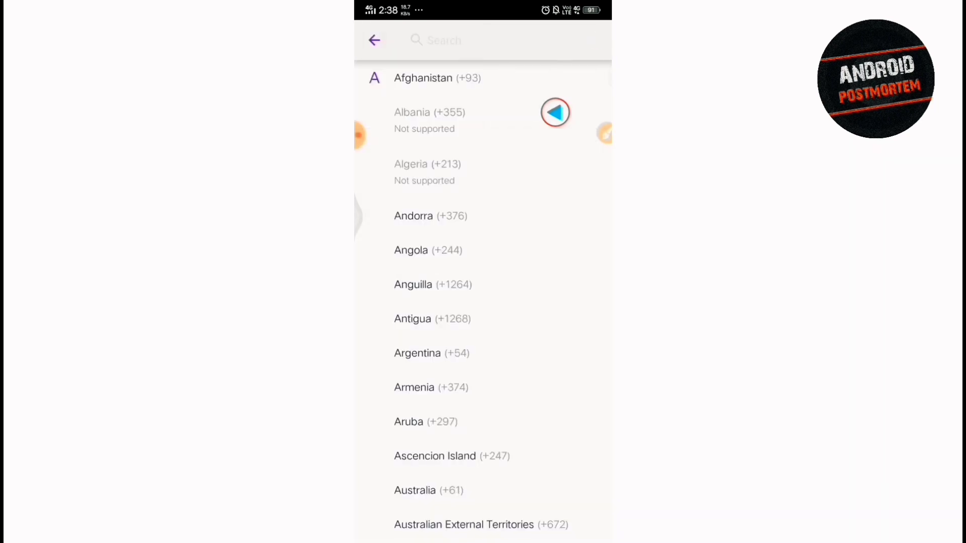
left_click(374, 40)
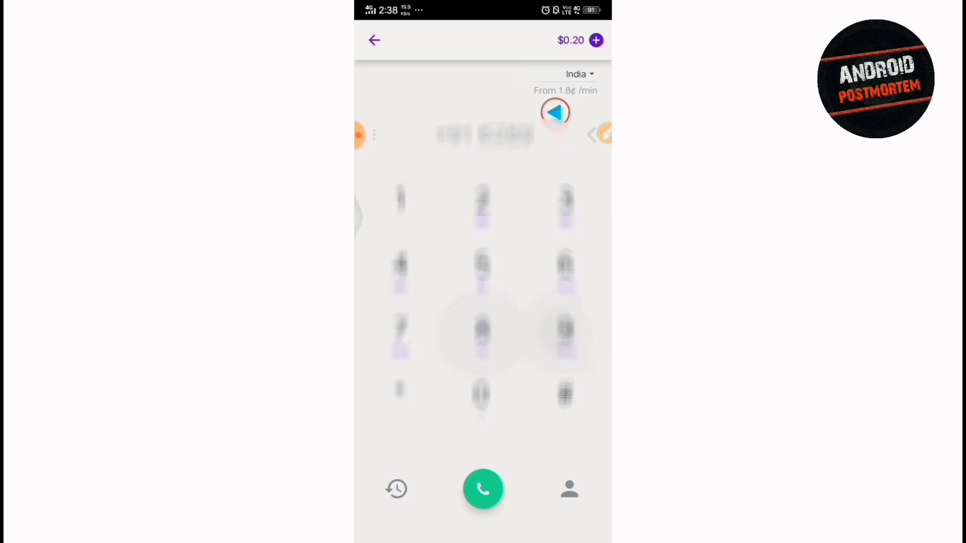
left_click(565, 268)
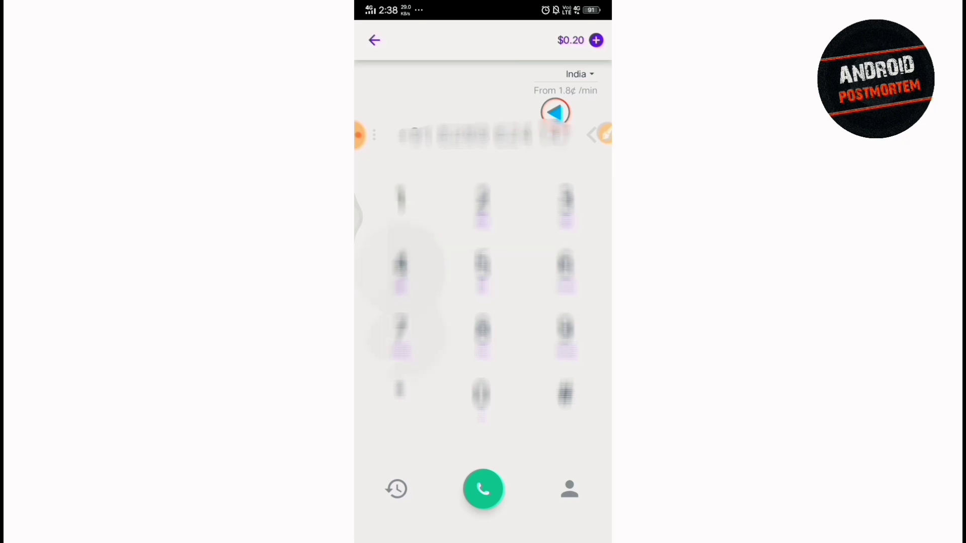
left_click(483, 489)
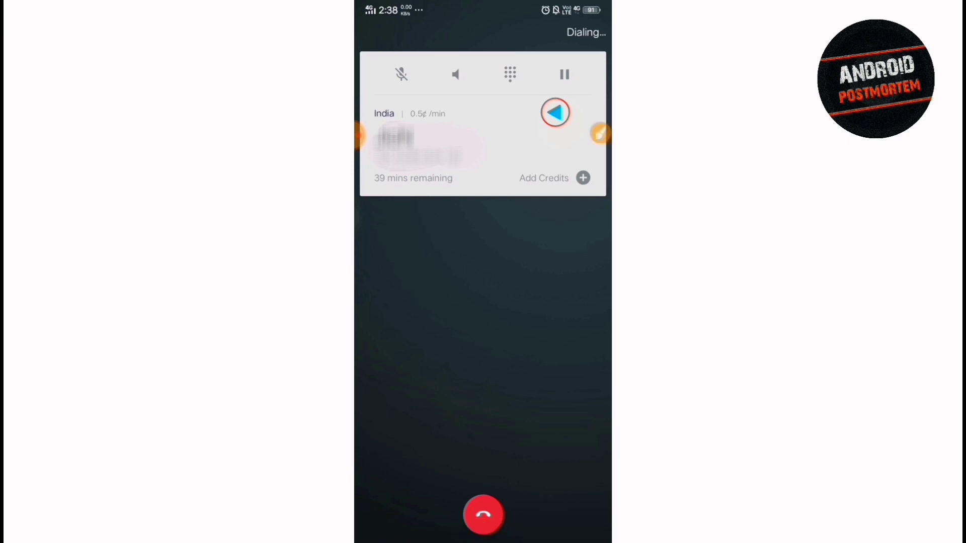
Hang up the call to India and exit to the phone's home screen
left_click(483, 515)
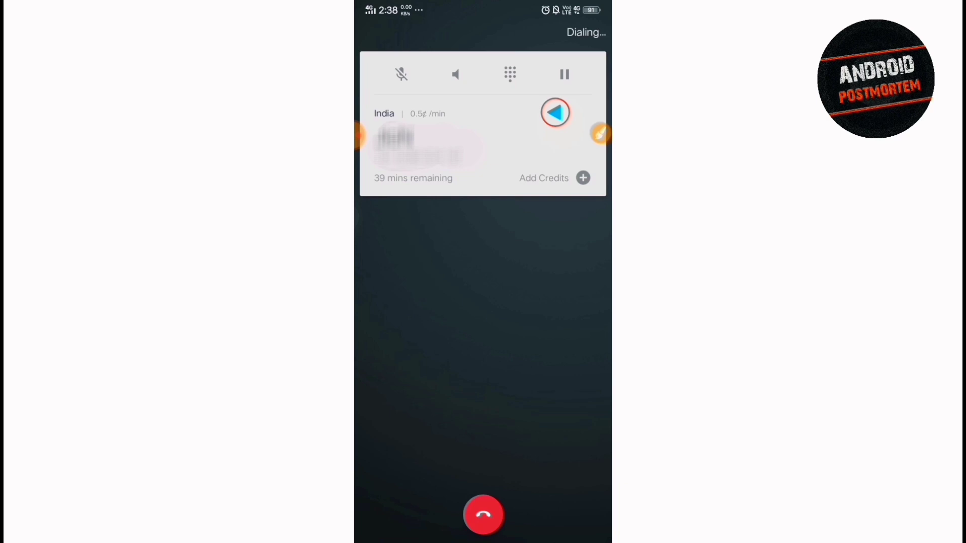
left_click(483, 515)
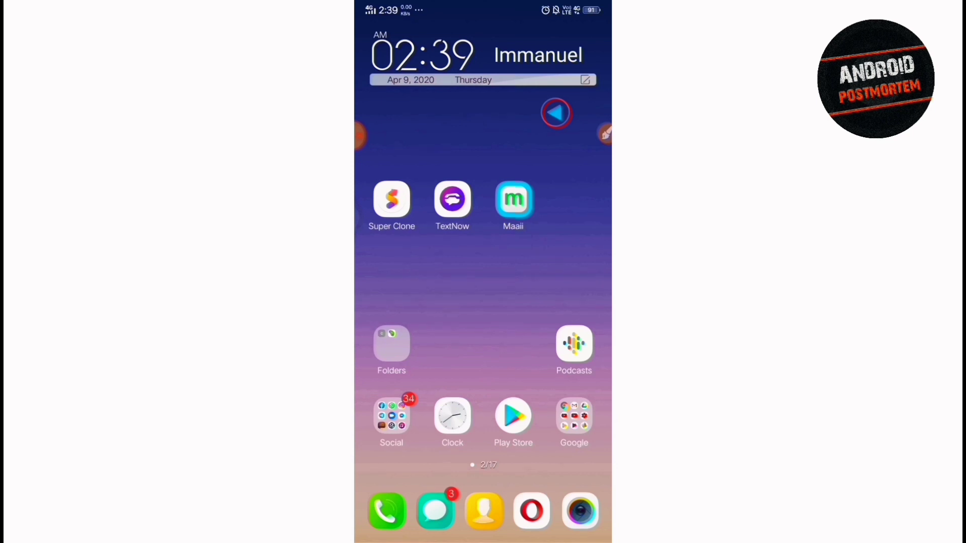
Open Super Clone, add a new clone, and choose Maaii from the Clone Apps list
left_click(391, 200)
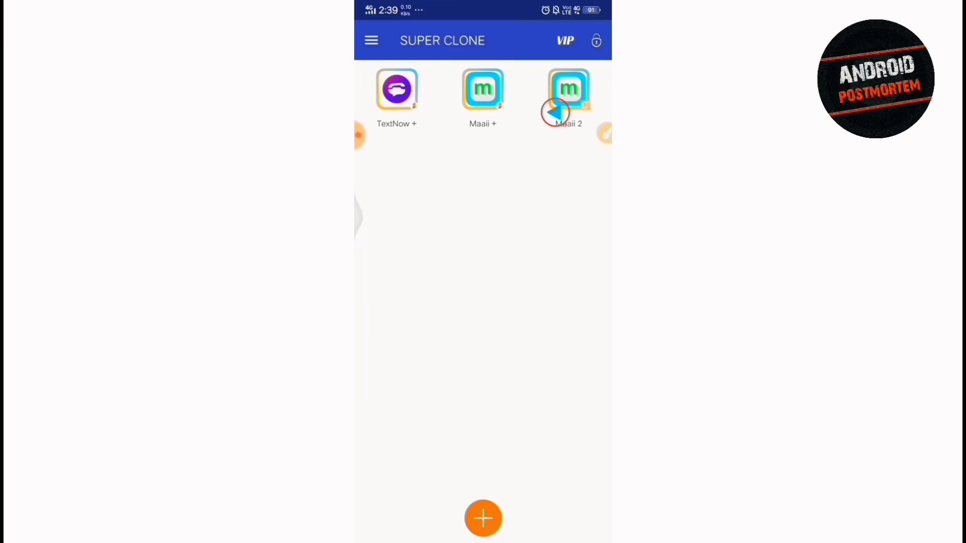
left_click(484, 518)
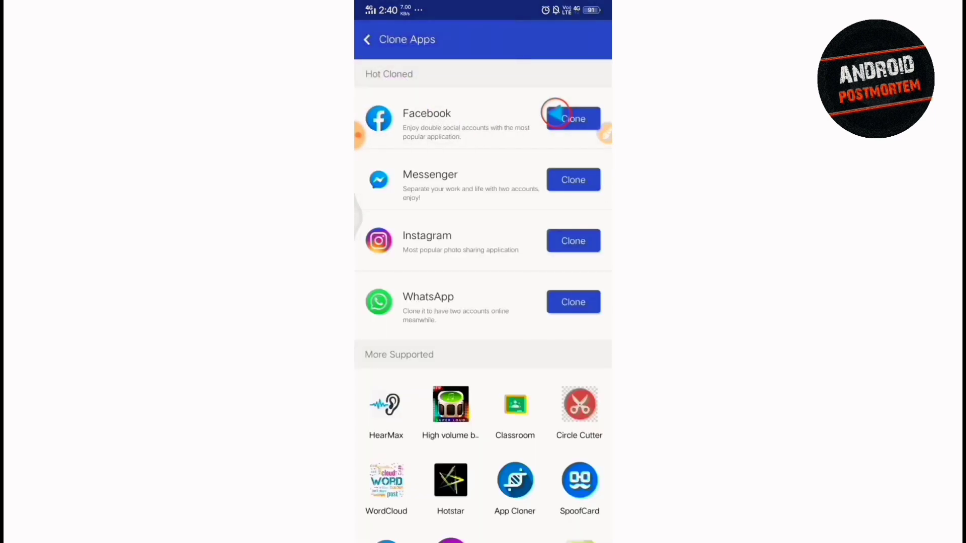
scroll("down", 3)
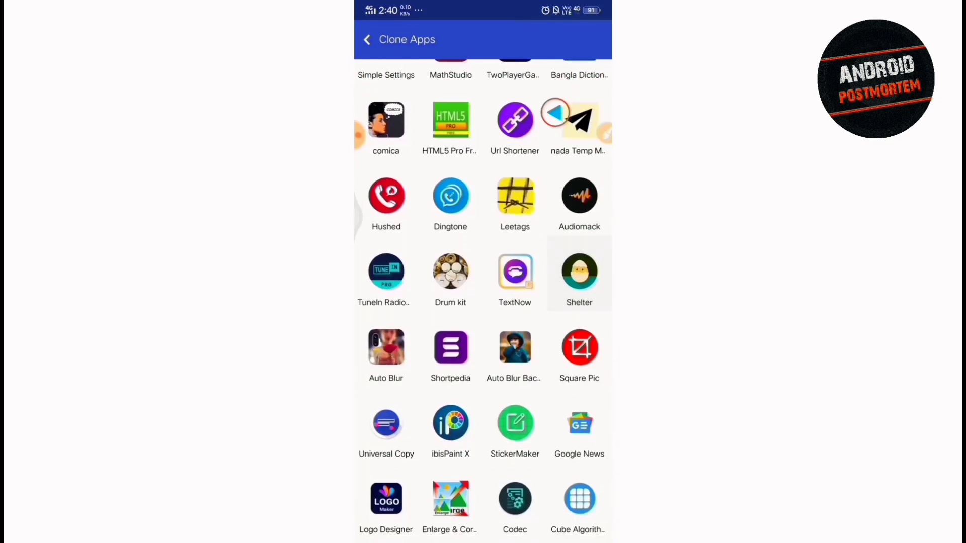
scroll("down", 3)
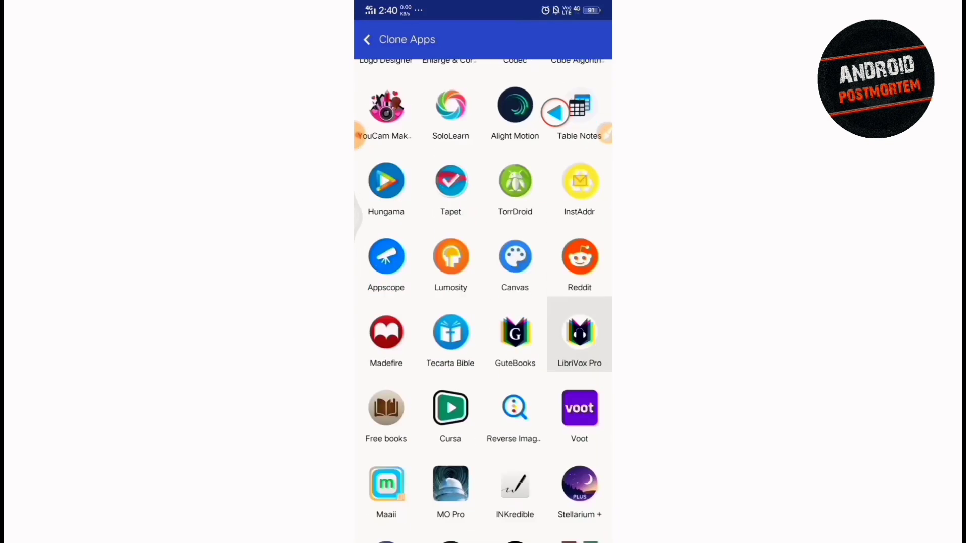
left_click(386, 483)
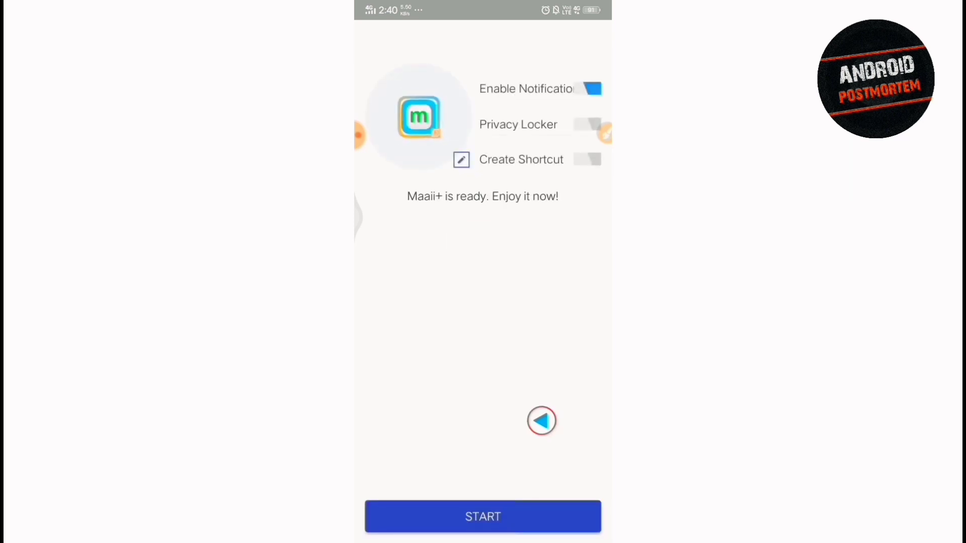
Start the cloned Maaii, agree to the Terms of Service, and continue past Permissions
left_click(483, 516)
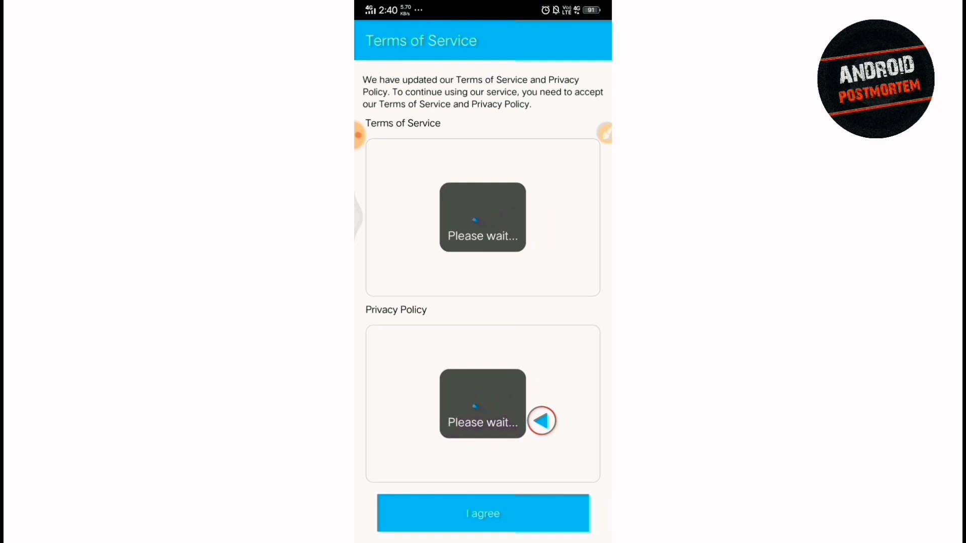
left_click(483, 513)
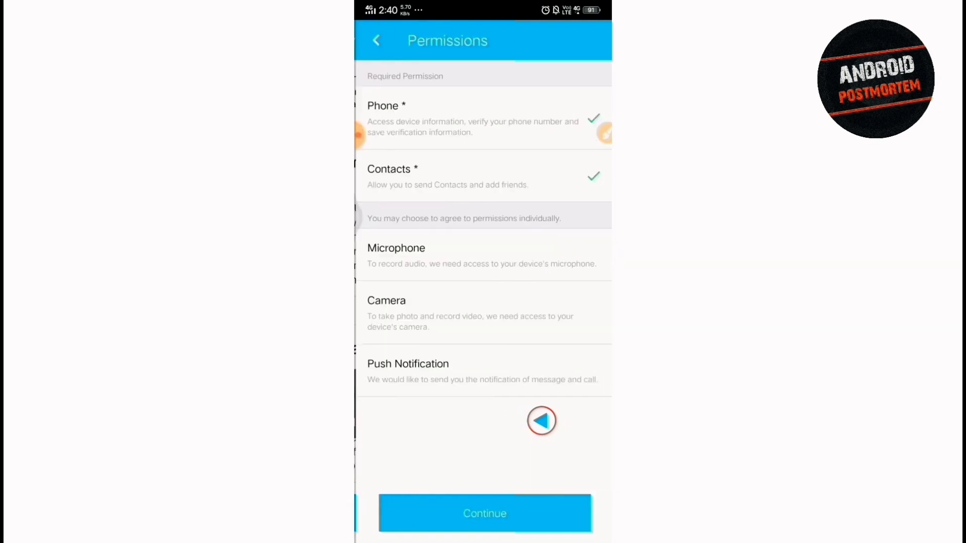
left_click(484, 513)
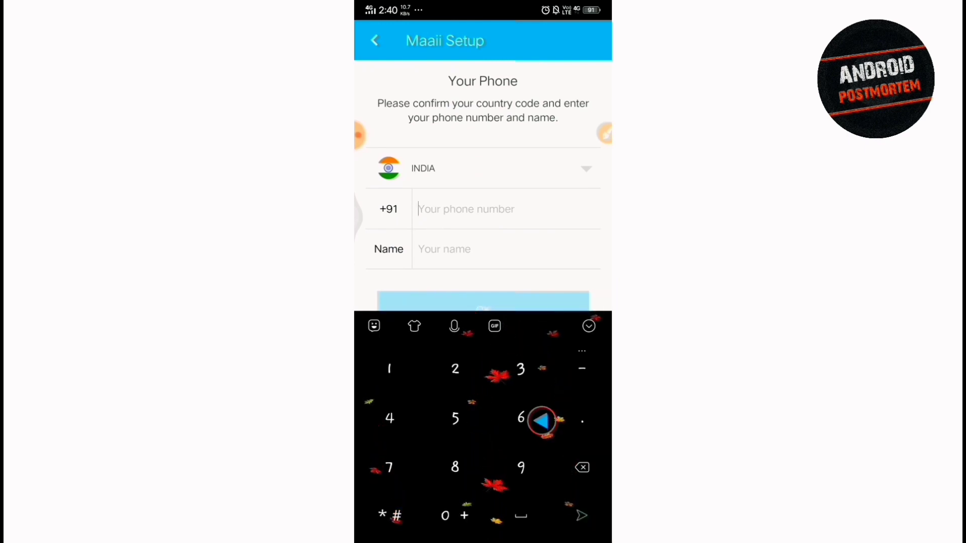
Search the Maaii country list and select United States
left_click(483, 168)
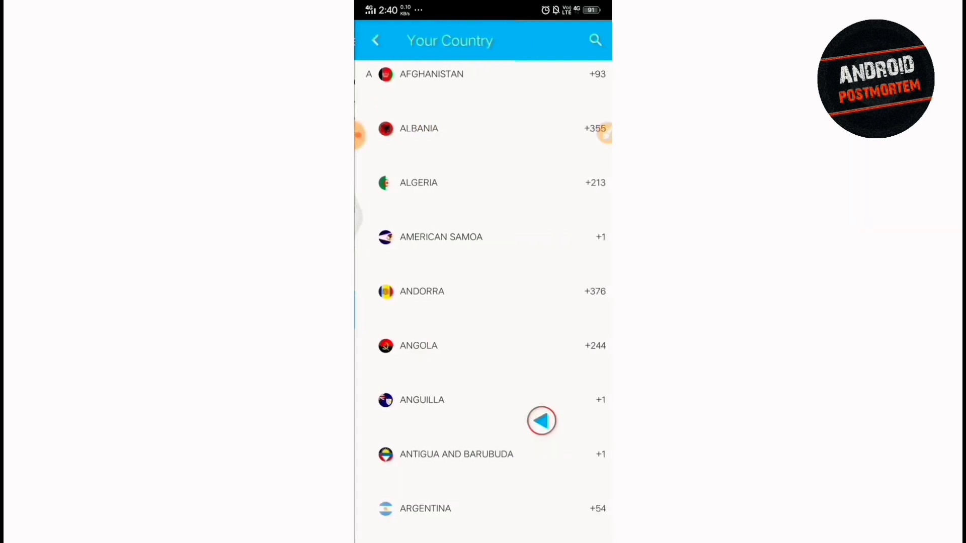
left_click(595, 41)
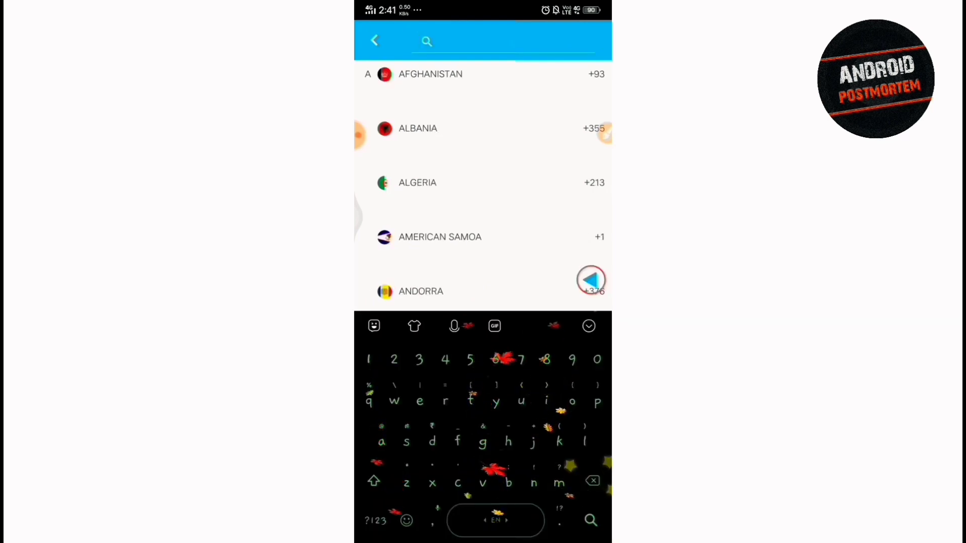
type("u")
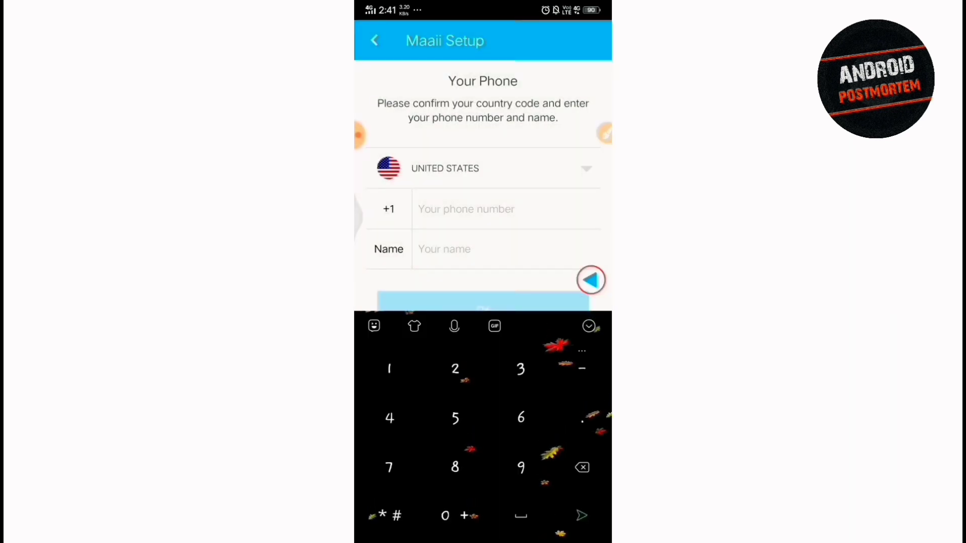
left_click(374, 40)
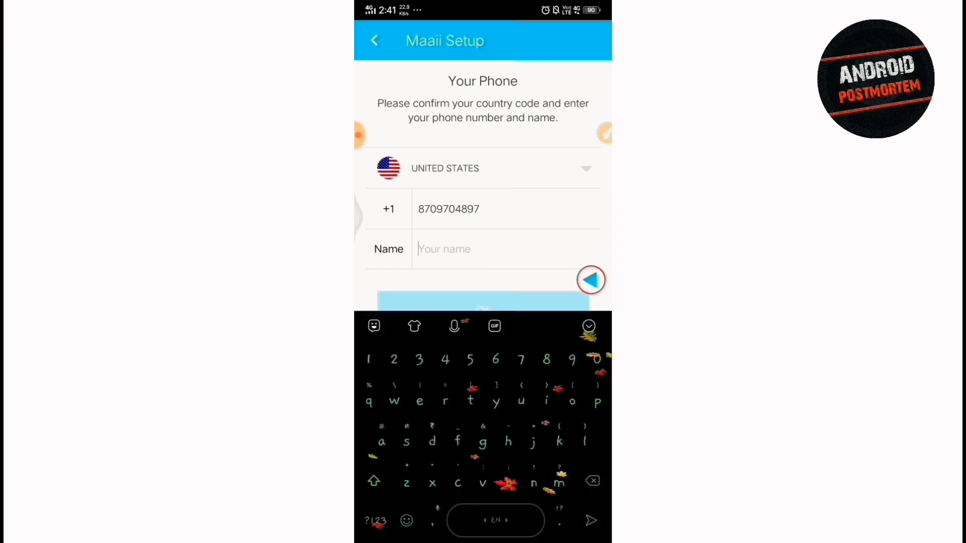
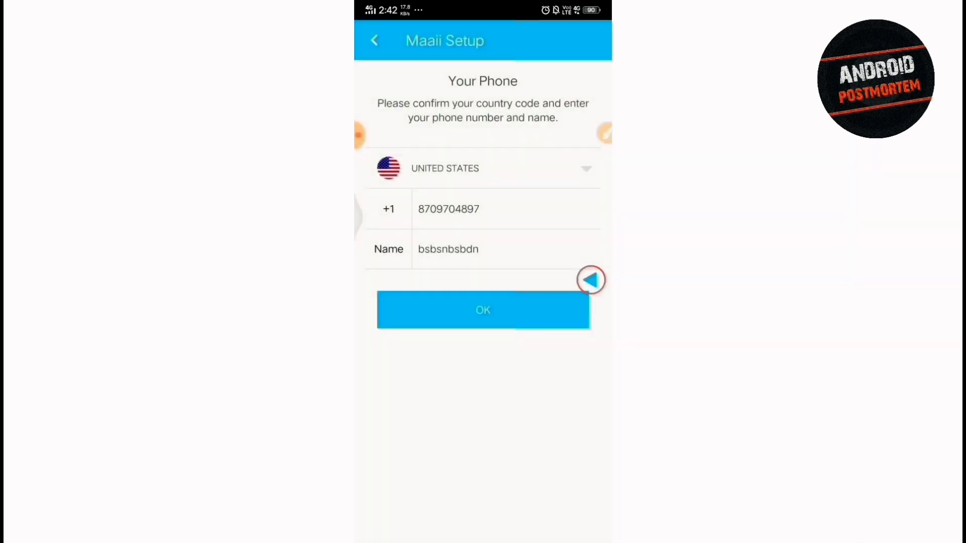
left_click(483, 310)
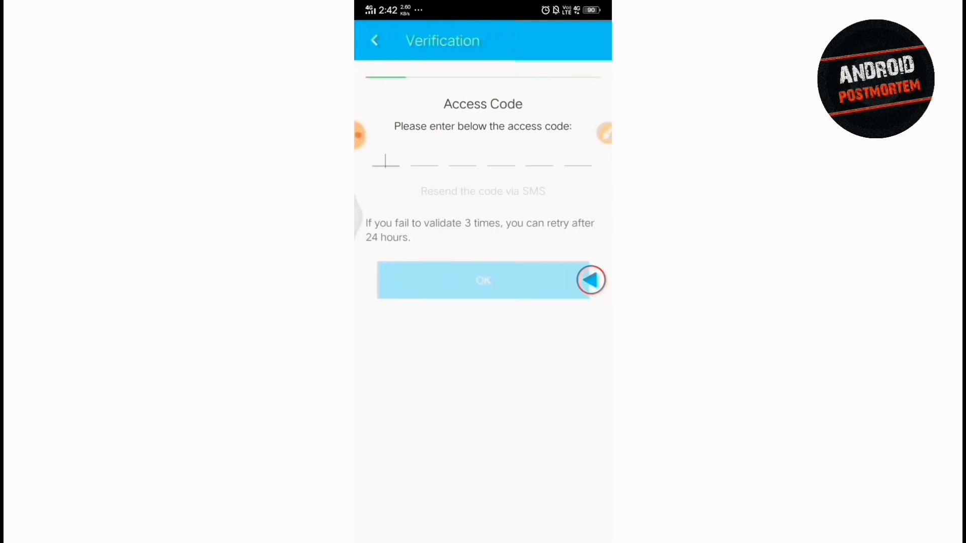
Submit the access code and open the Maaii keypad, showing a 30.00¢ US balance
left_click(483, 280)
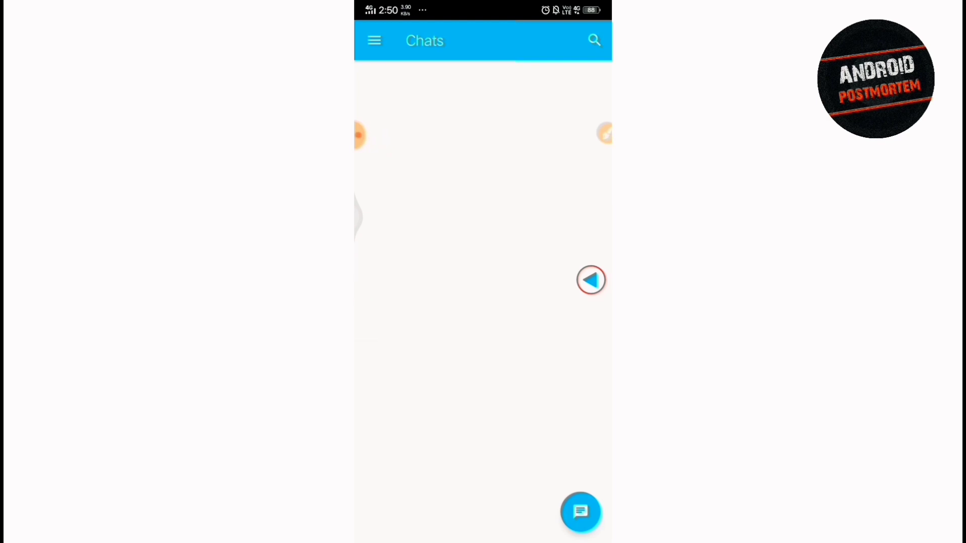
left_click(374, 40)
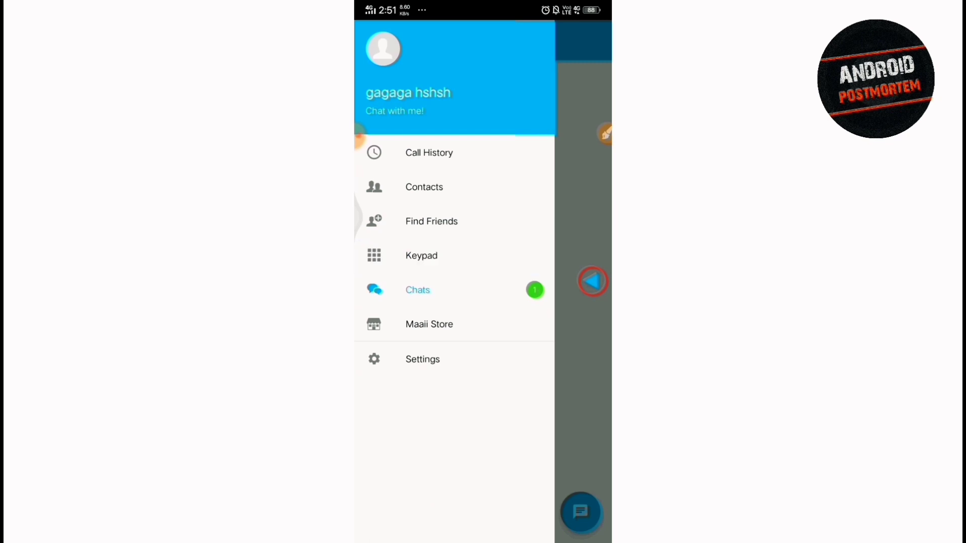
left_click(421, 256)
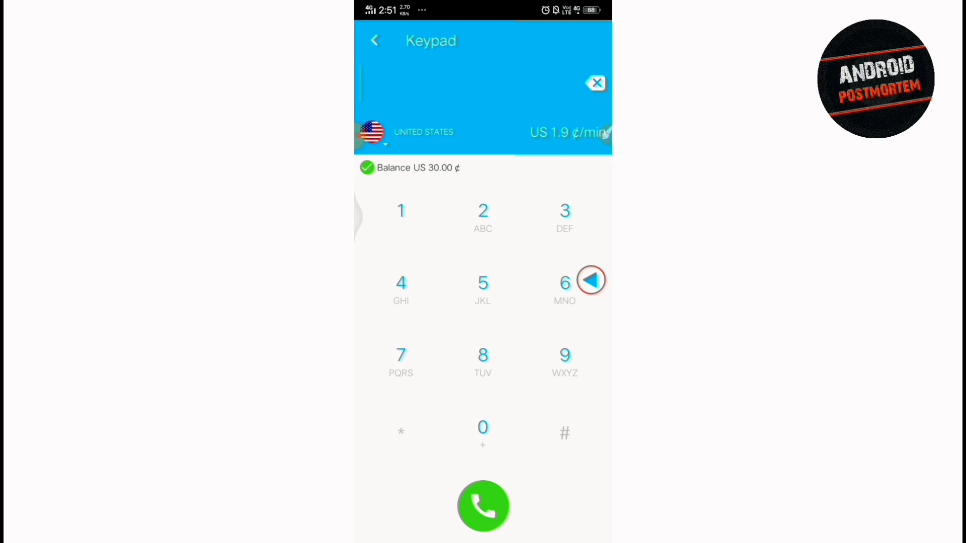
Return to the keypad and switch the calling country to India (+91, 0.9¢/min)
left_click(374, 40)
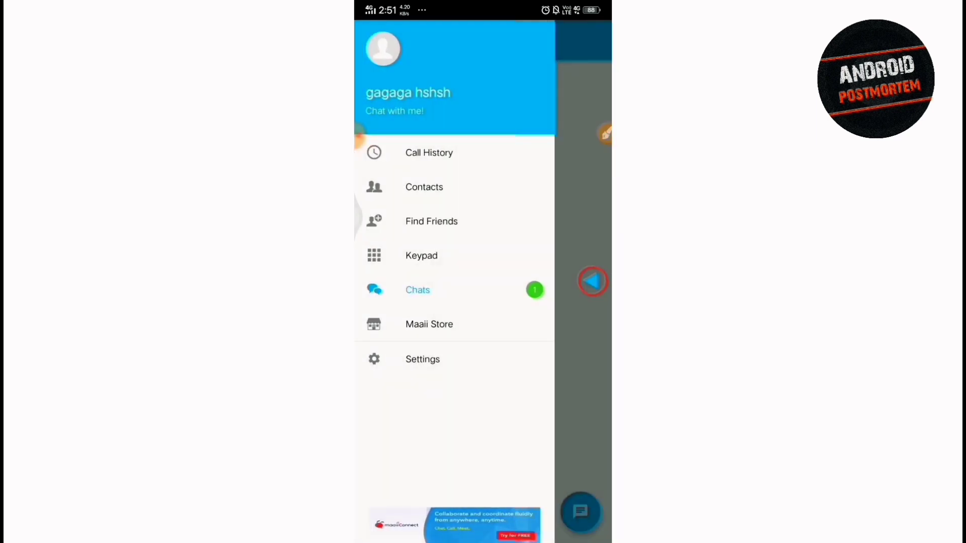
left_click(422, 255)
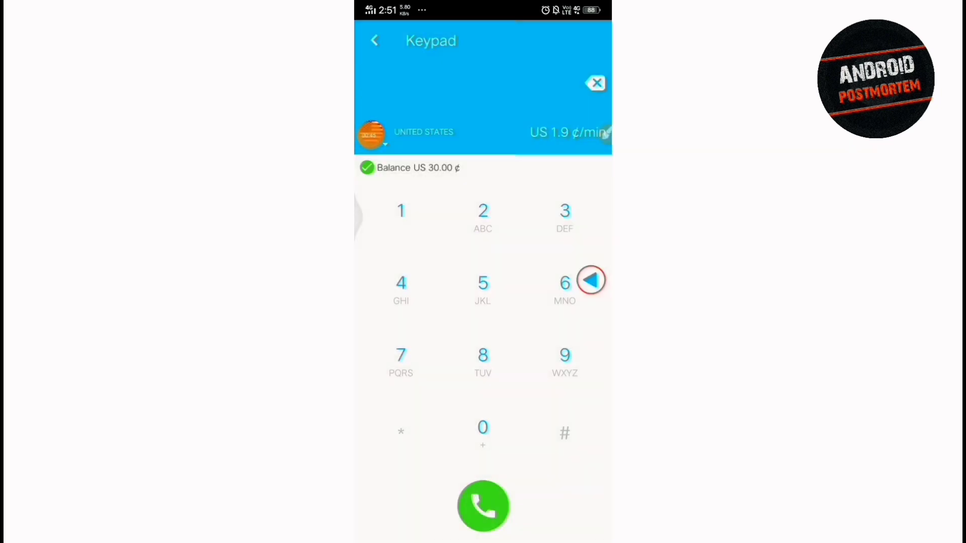
left_click(423, 132)
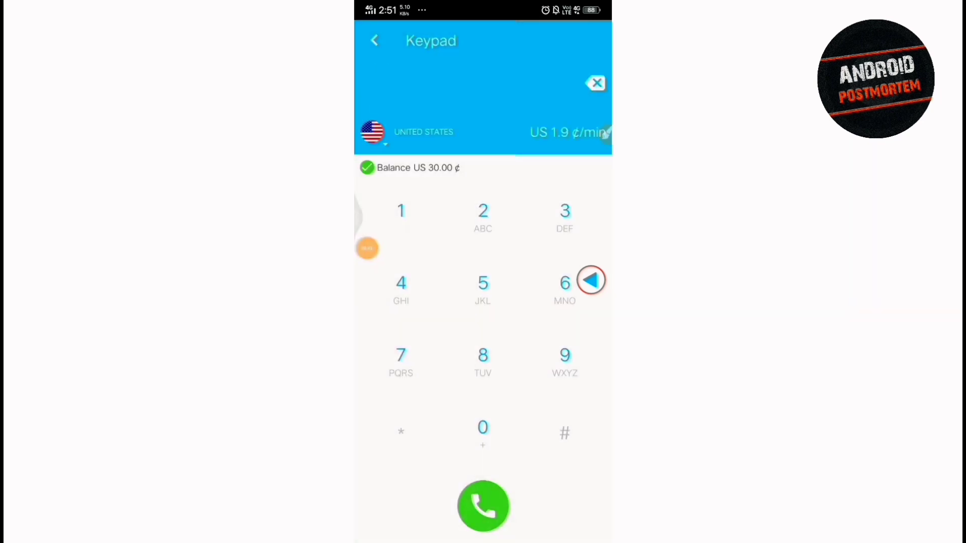
left_click(401, 210)
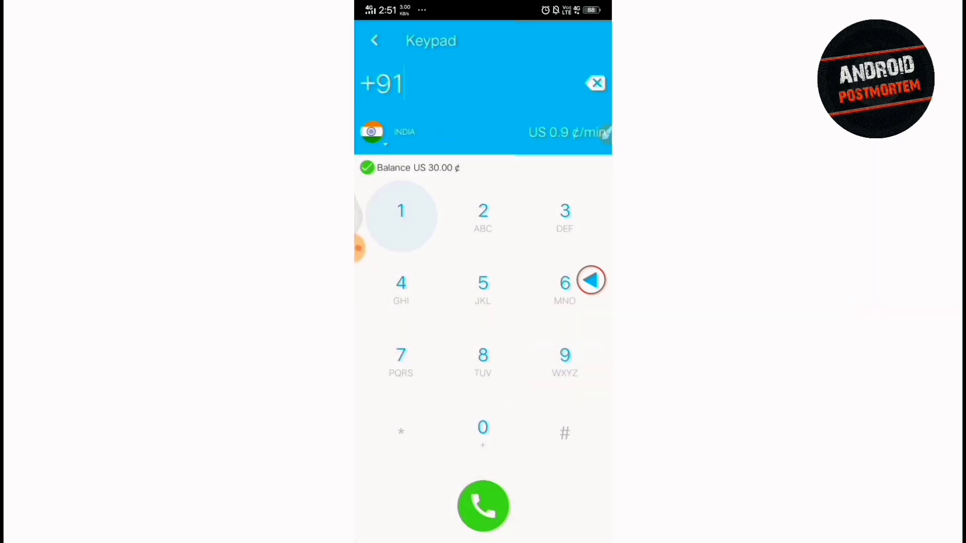